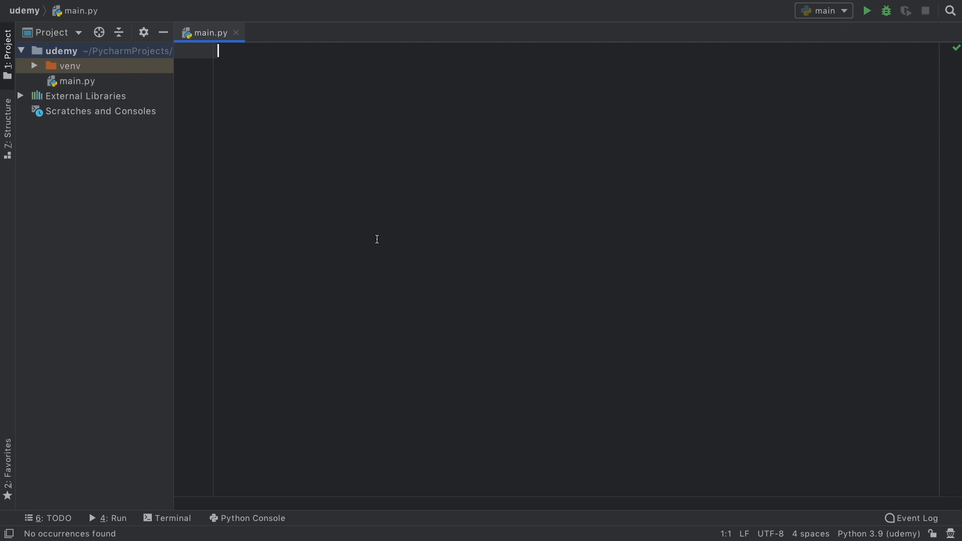
Declare the counter number = 0 at the top of main.py
type("number")
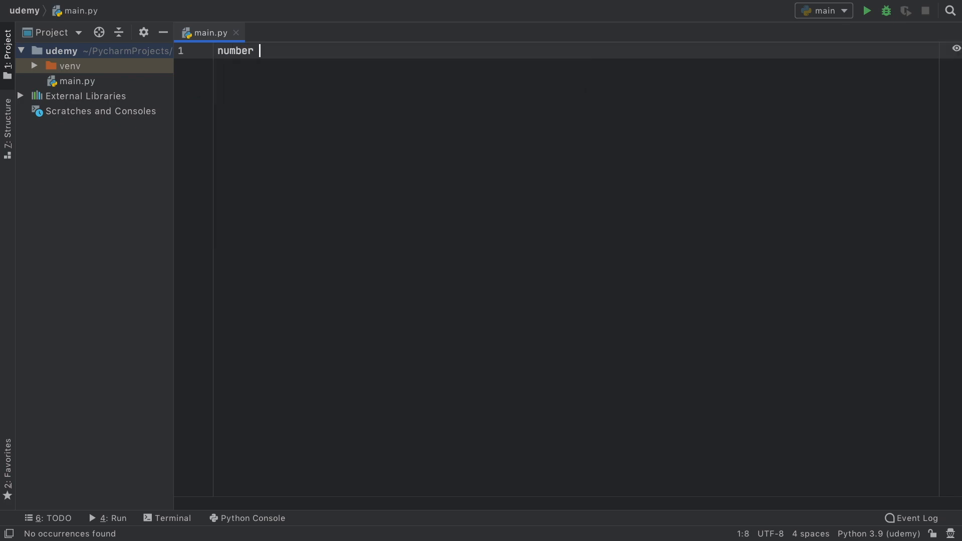
type("= 0")
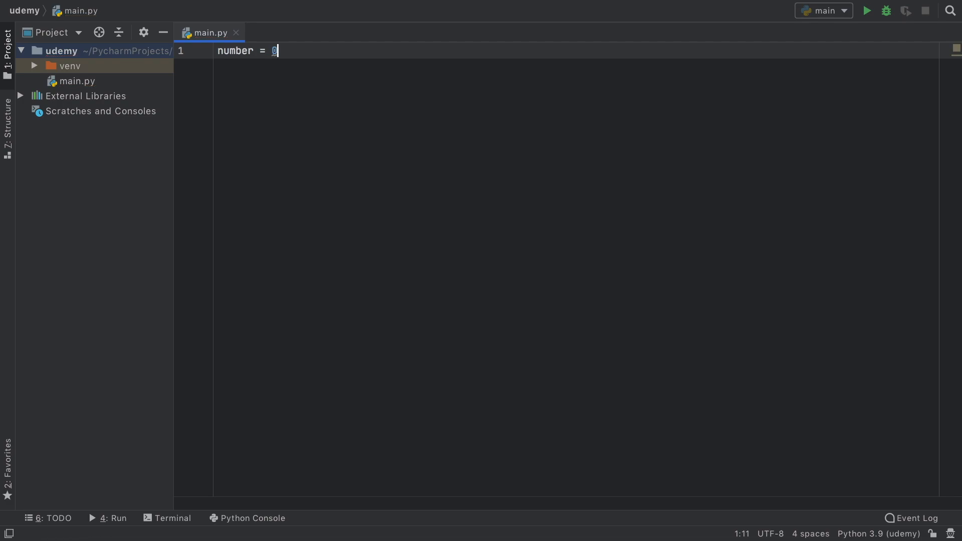
key("Enter")
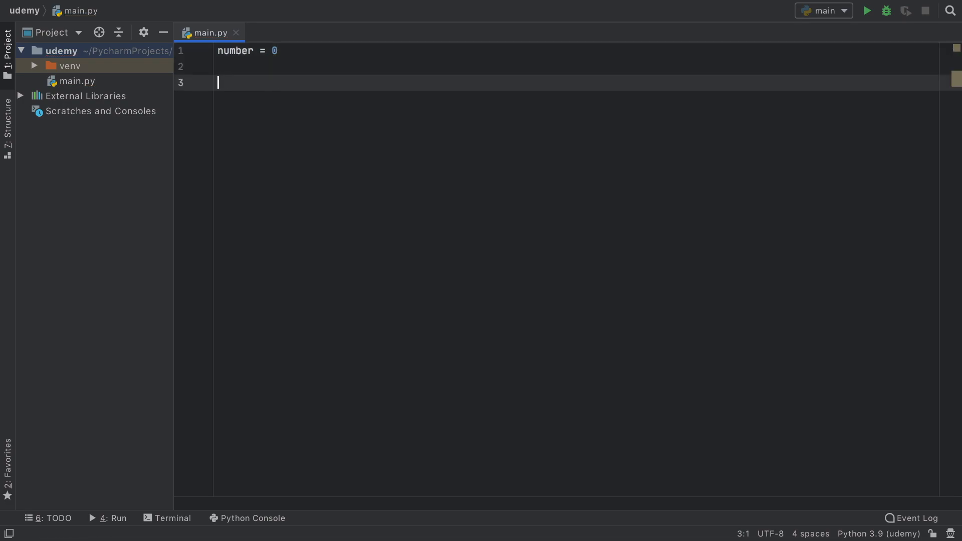
Add a while True loop reading user_input via input('Type a number: ') and adding float(user_input) to number
type("while True")
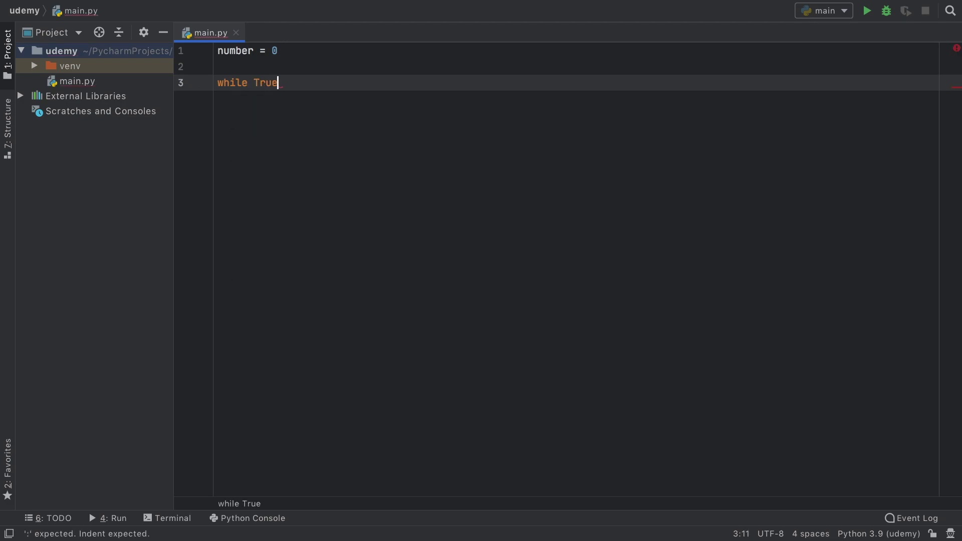
type(":")
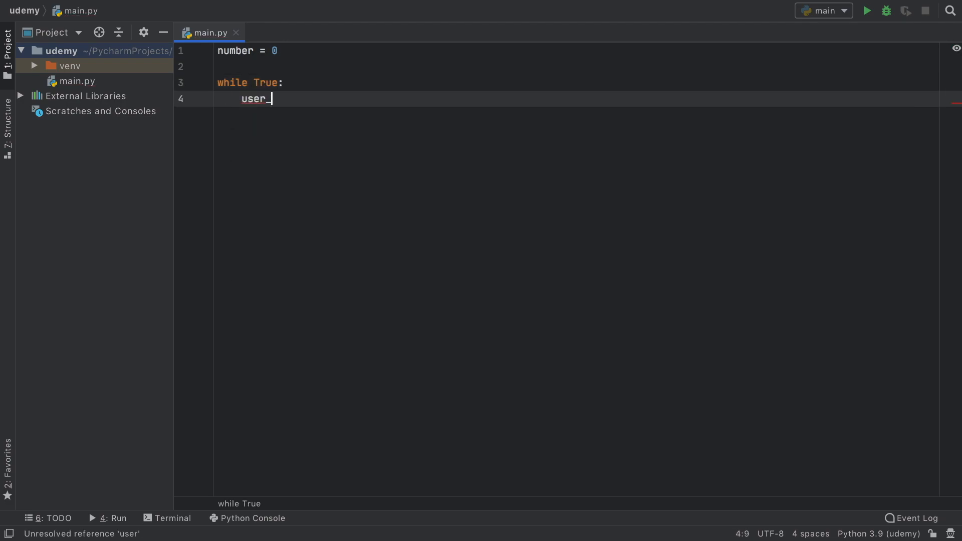
type("input")
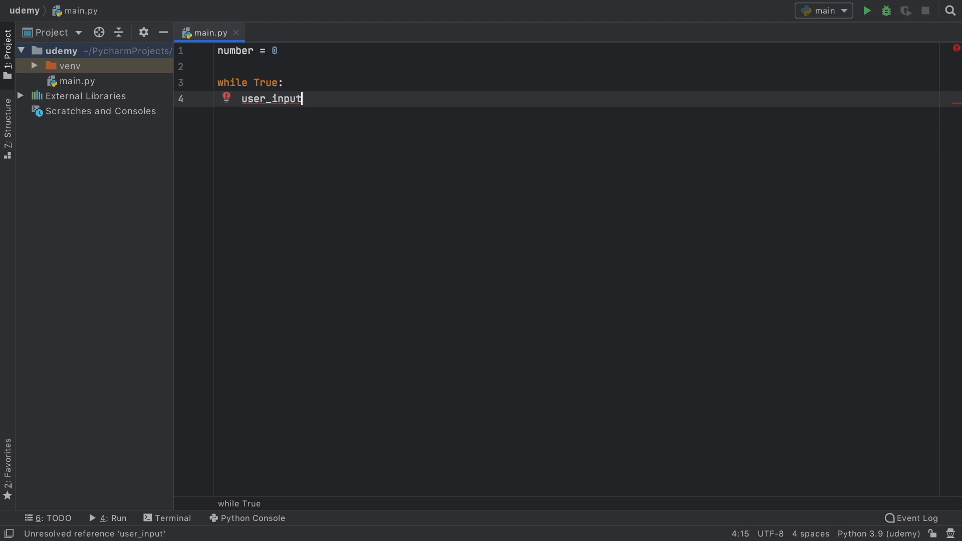
type("= input()")
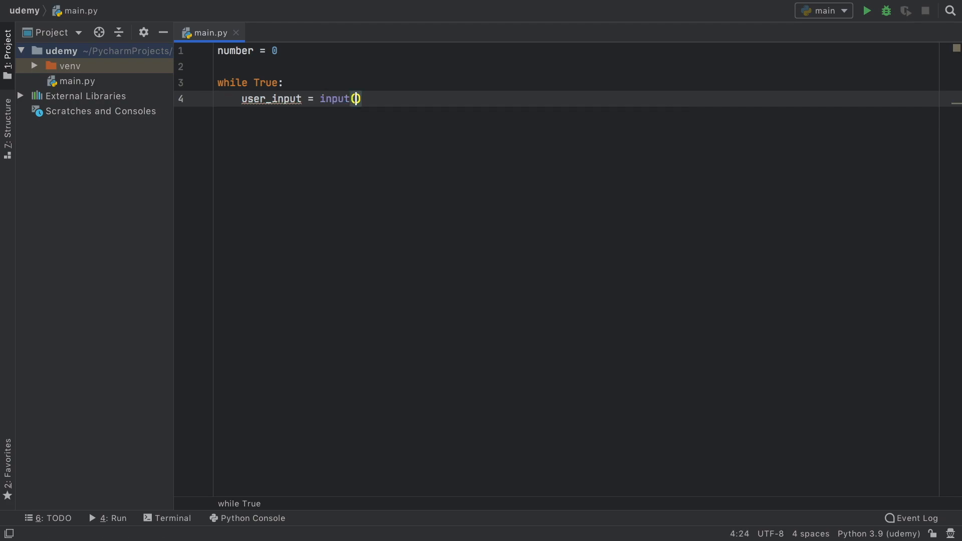
type("'Type to'")
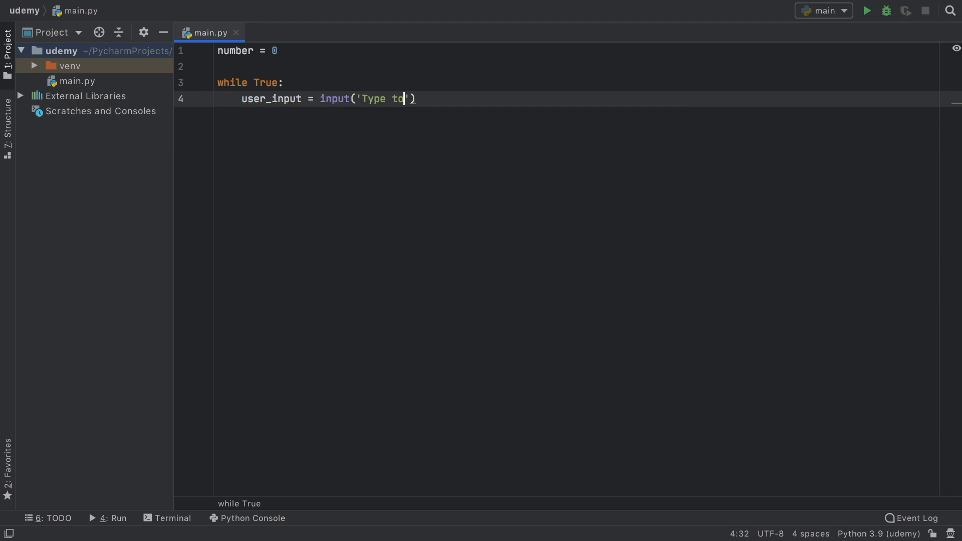
type("a number:")
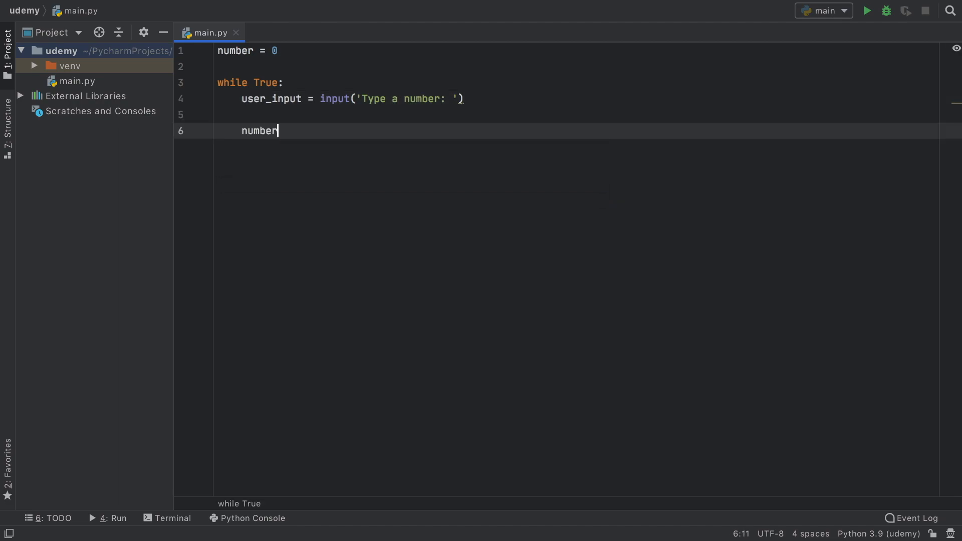
type("+=")
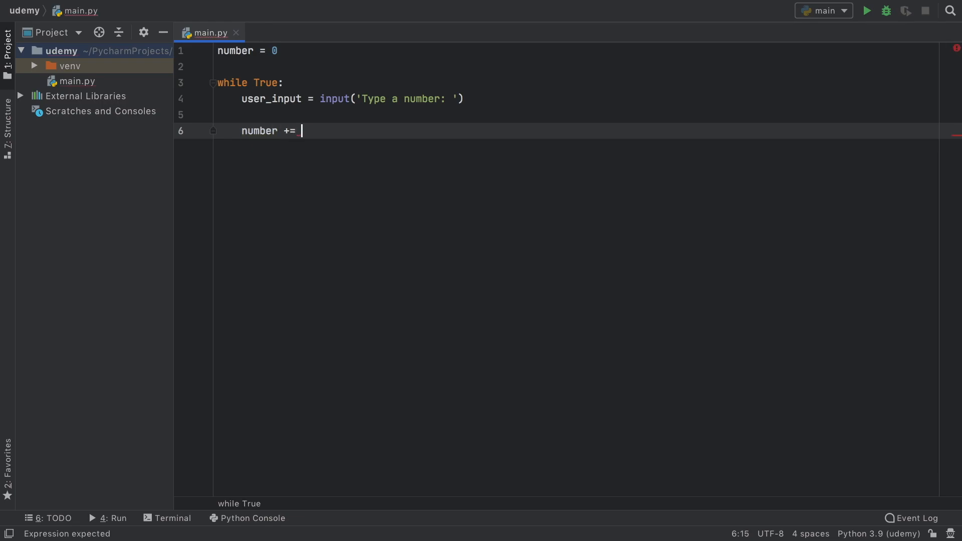
type("float(user_input")
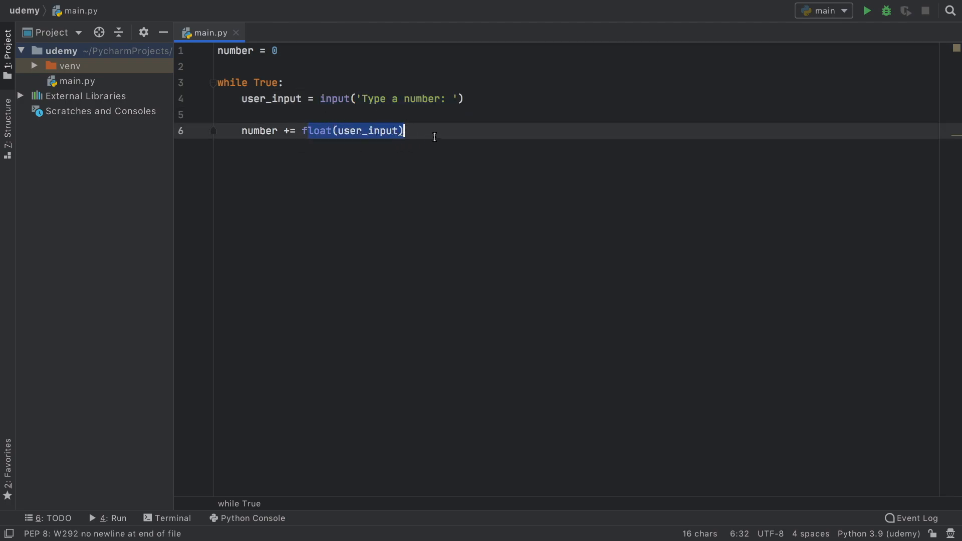
Print 'Current total:' with number inside the loop
type("print(")
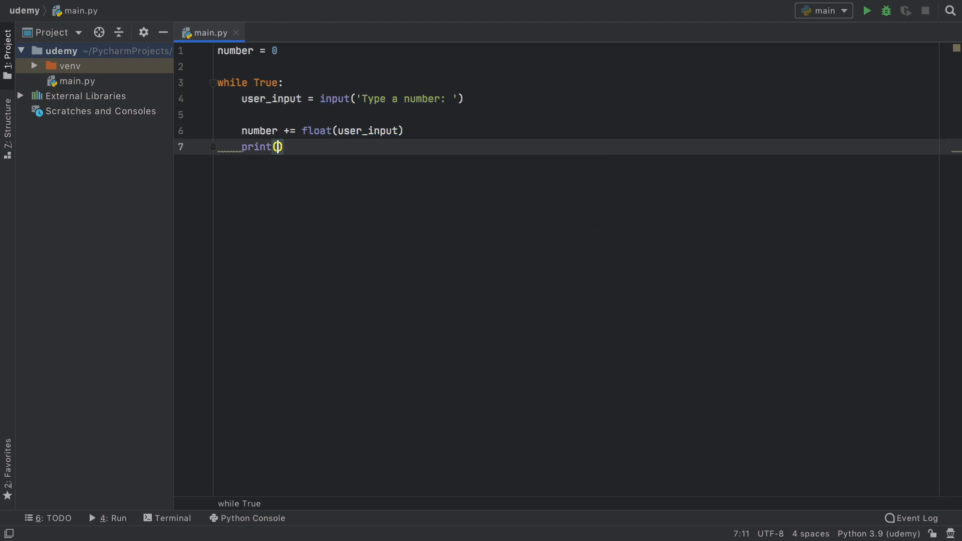
type("'Current to'")
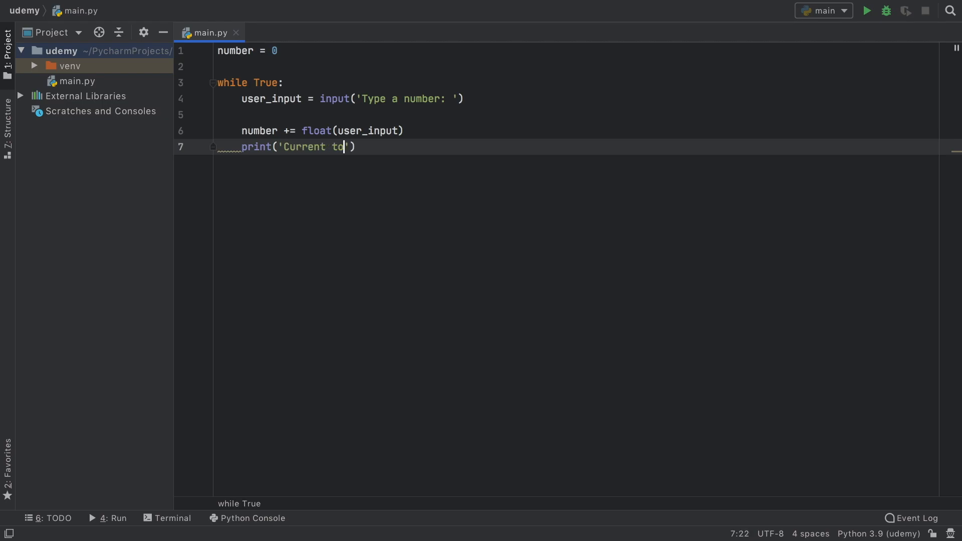
type("tal:")
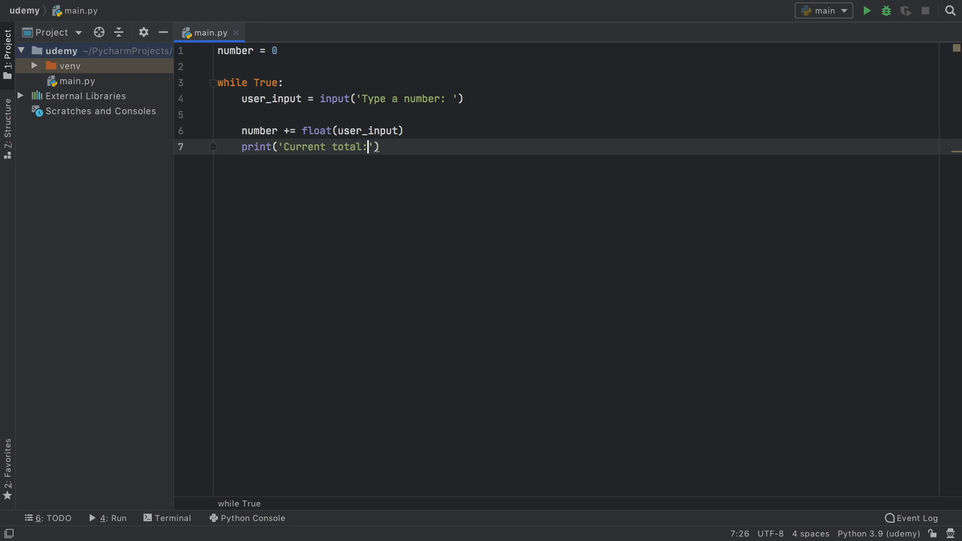
type(", number")
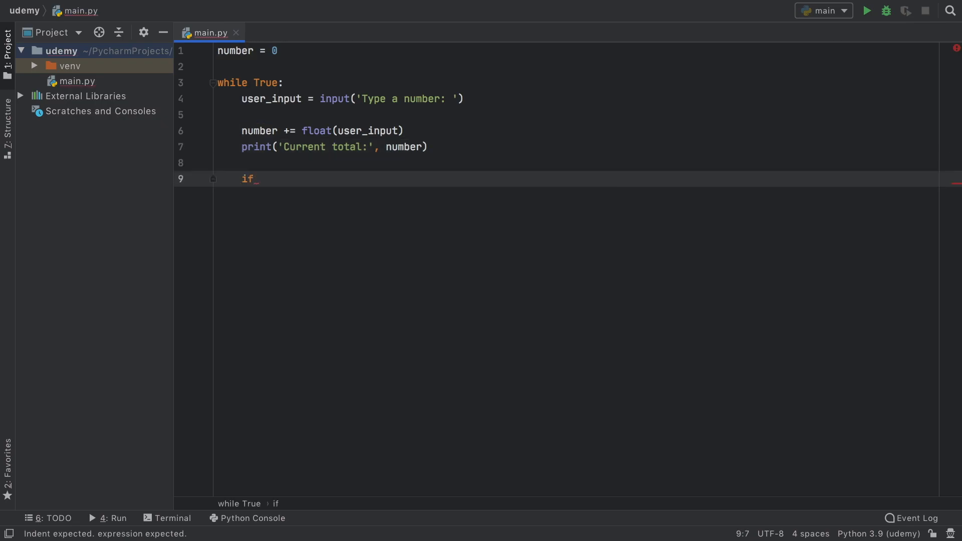
Break out of the loop when float(user_input) == 0, then launch main.py
type("float")
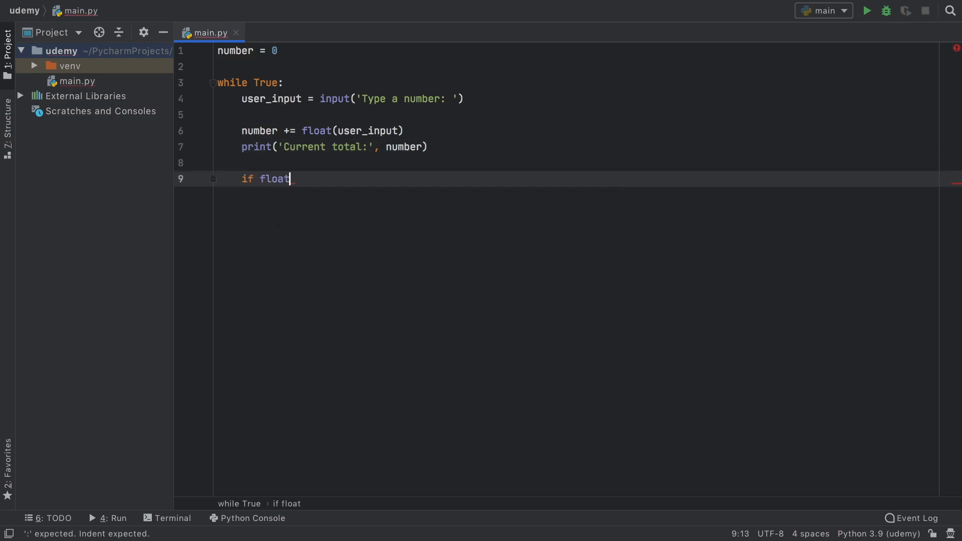
type("(user_input) == 0:")
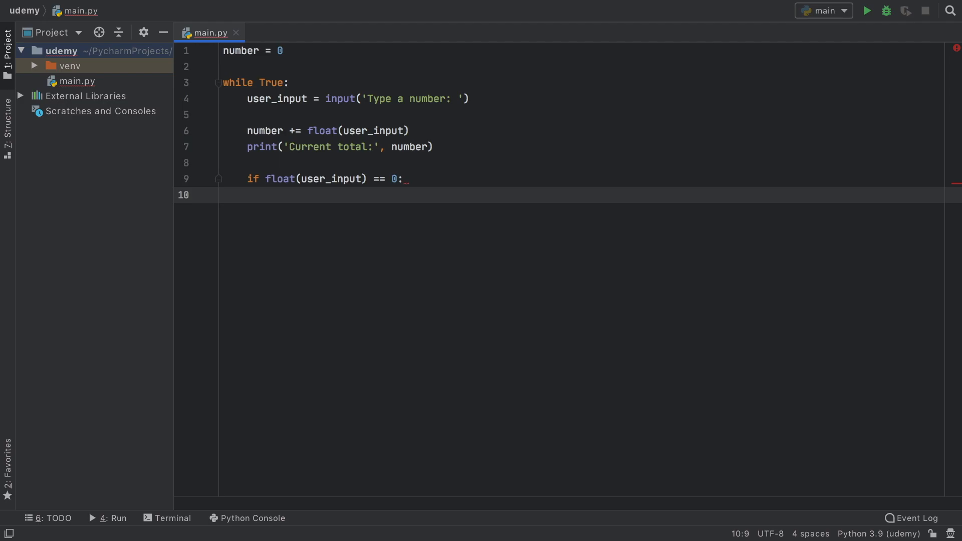
type("break")
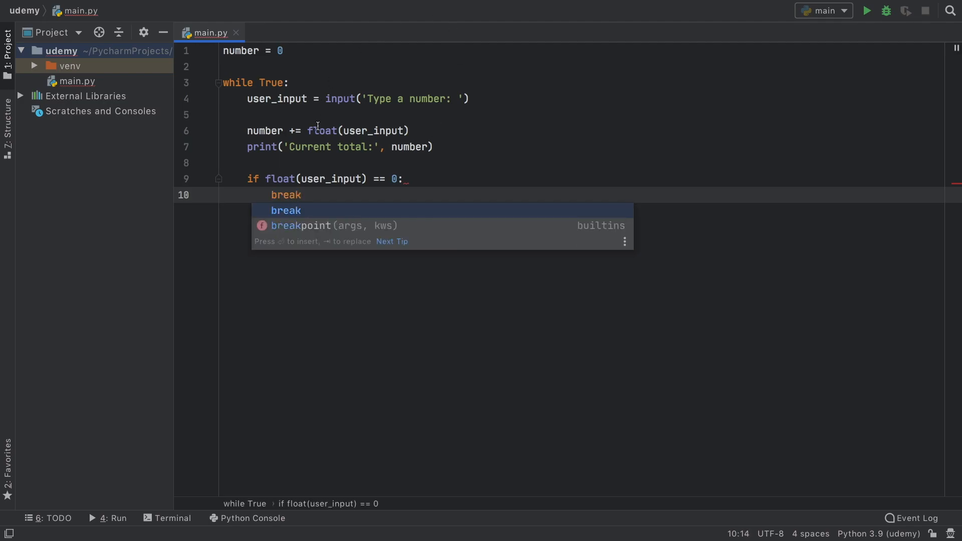
left_click(869, 10)
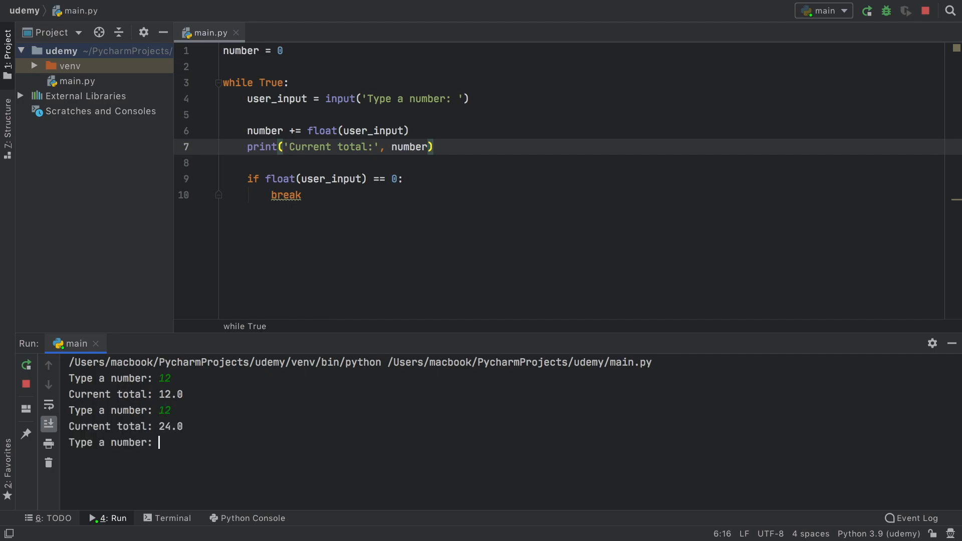
Enter 'abc' in the Run console, crashing the loop with a ValueError
type("abc")
type("t")
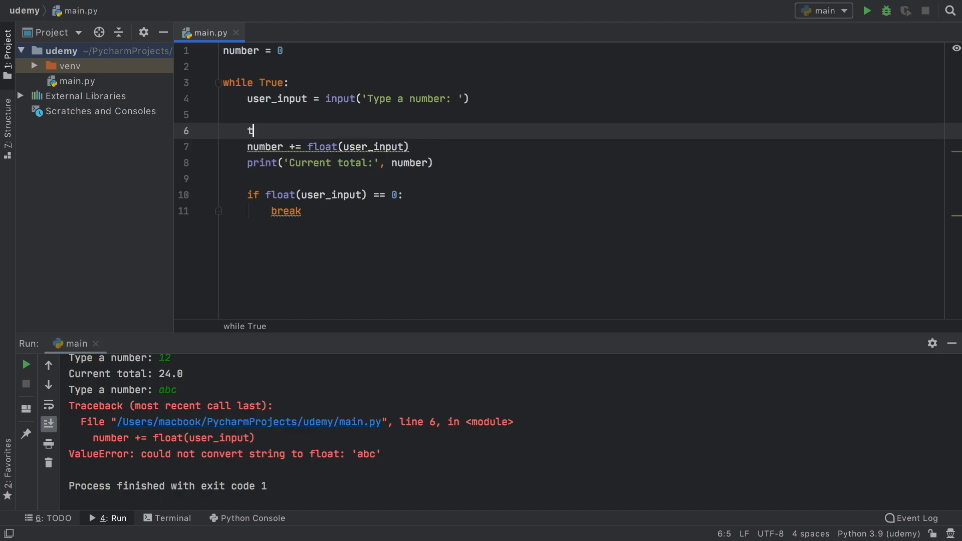
Wrap the loop body in try with an except Exception as e branch
type("ry:")
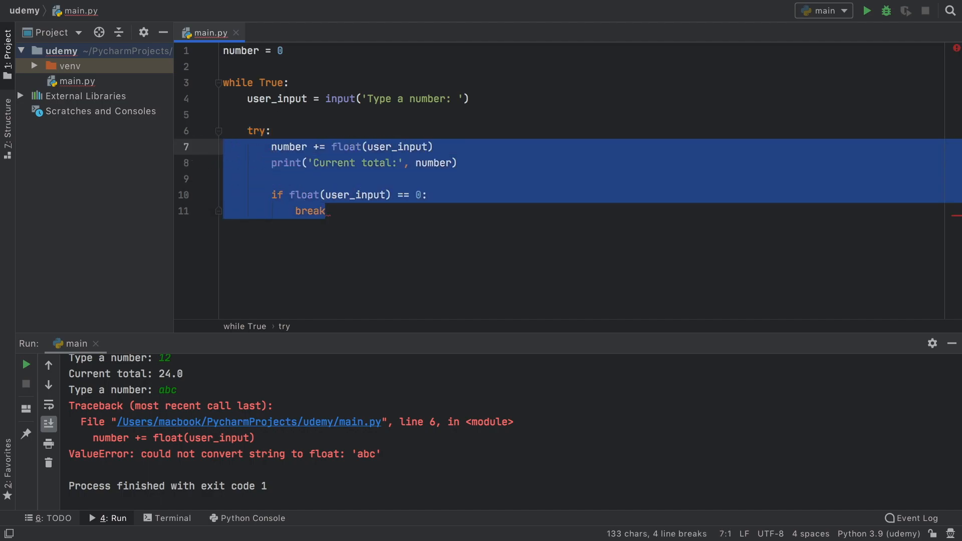
type("e")
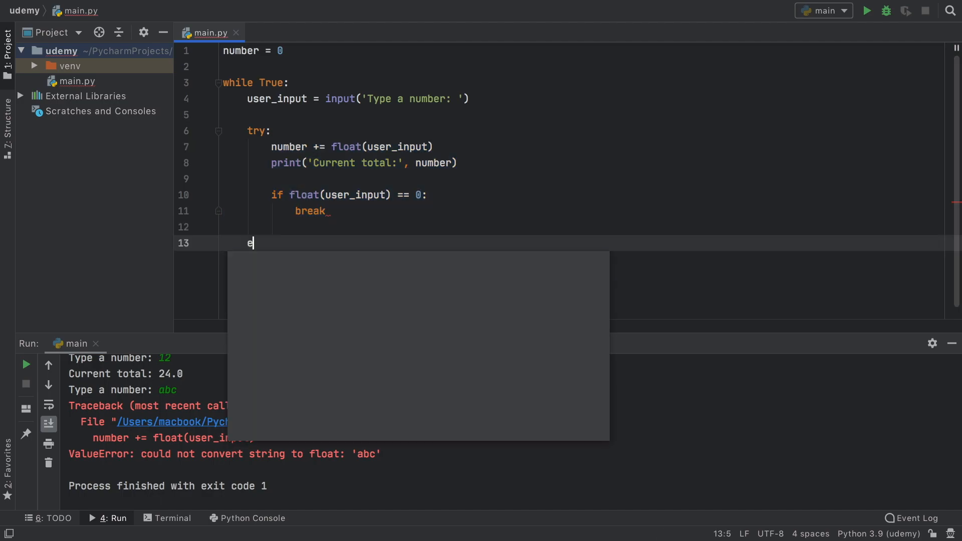
type("xcept:")
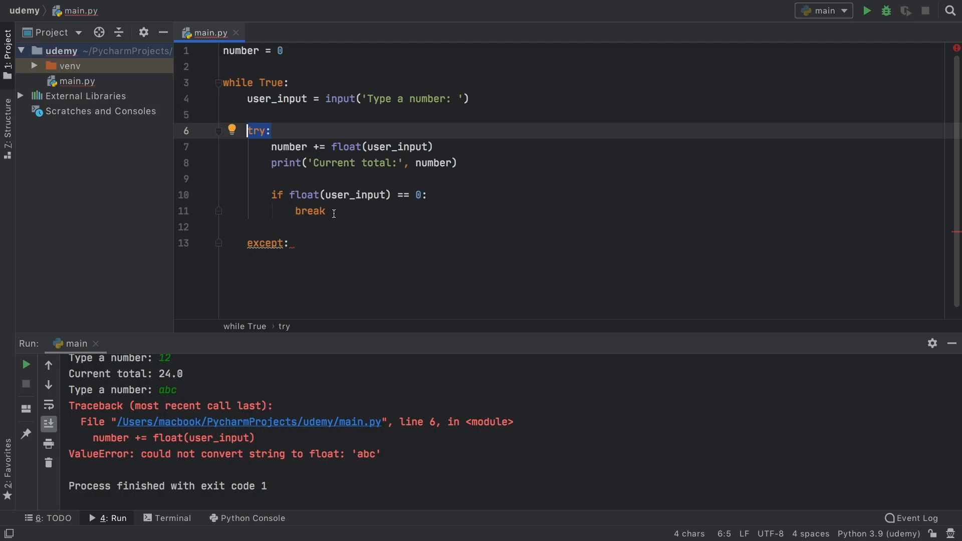
left_click(284, 242)
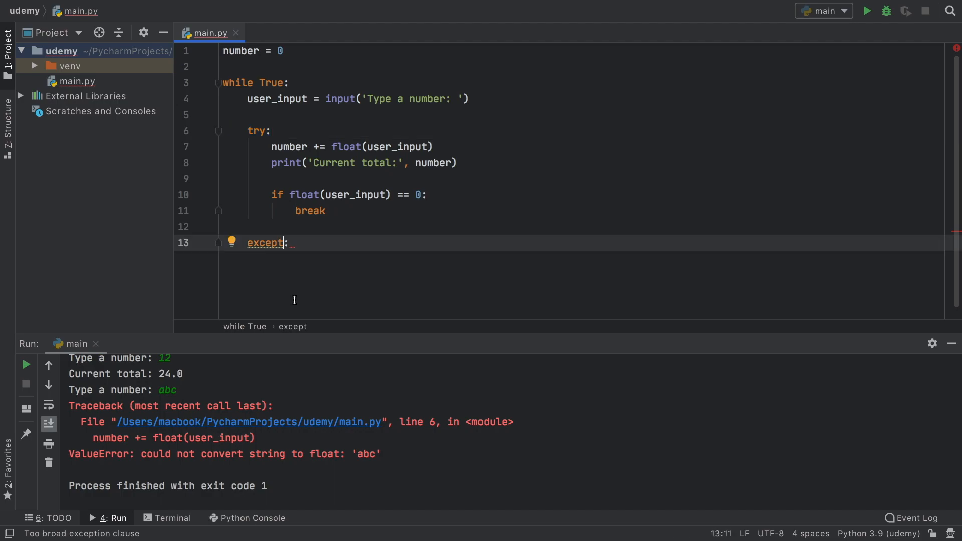
type("E")
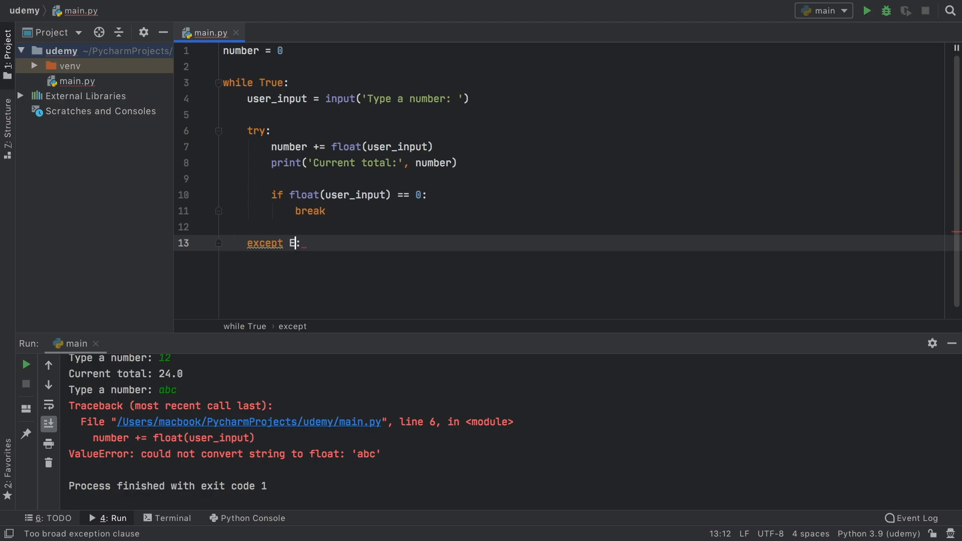
type("xception as e")
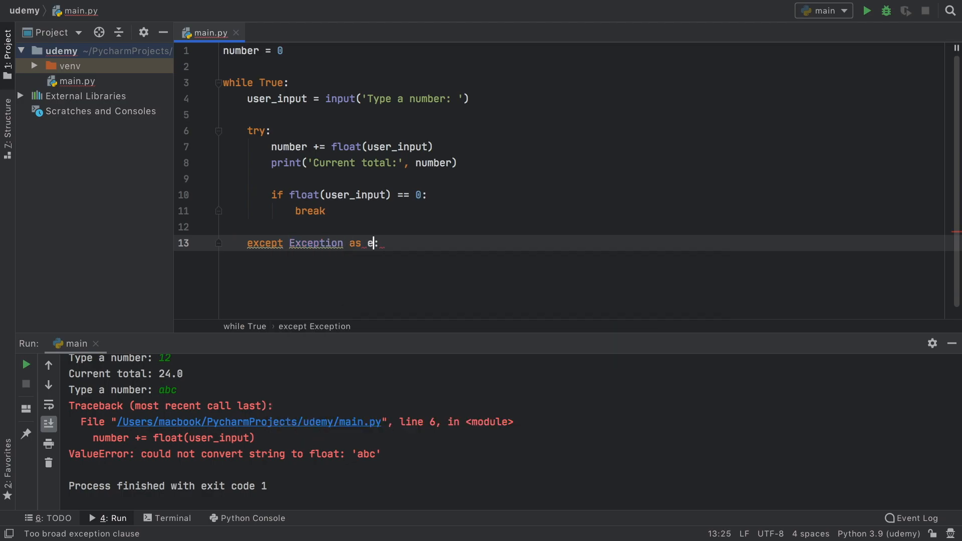
type(":")
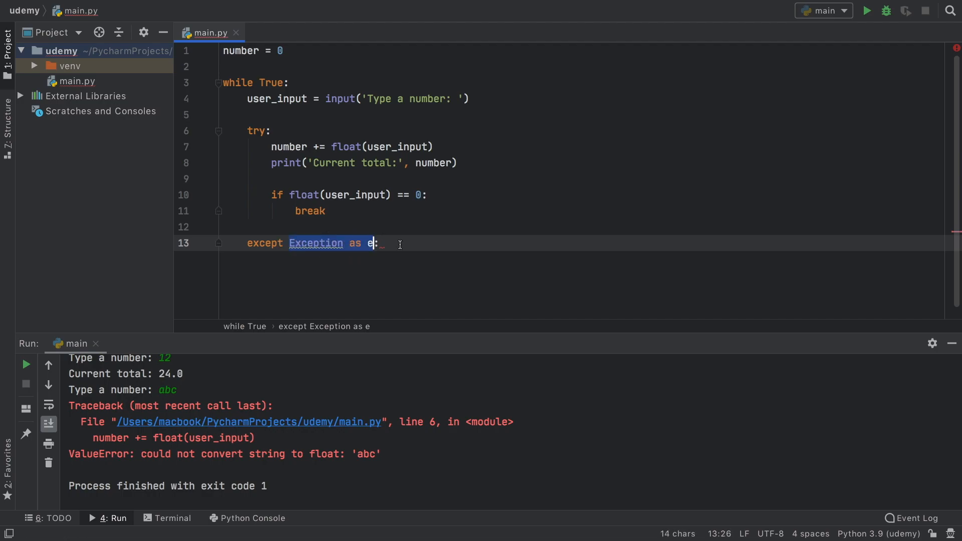
Print 'You entered something that is not a number..' with e in the except branch and rerun main.py
type("print('You")
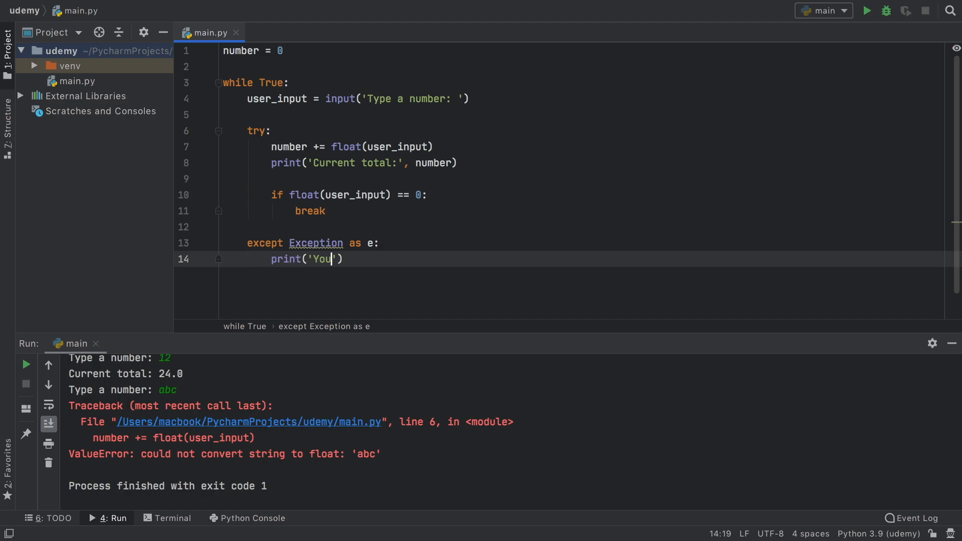
type("entered something")
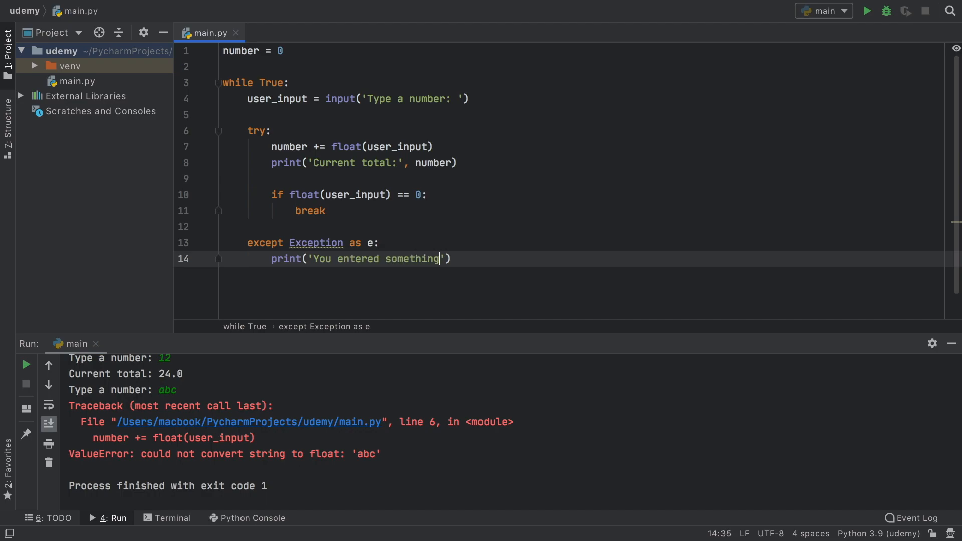
type("that is not a nu")
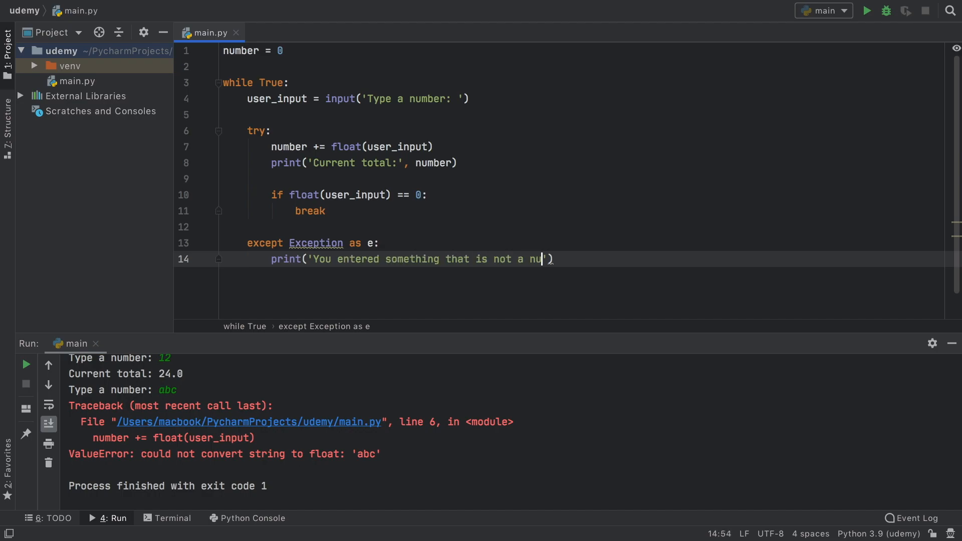
type("mber..")
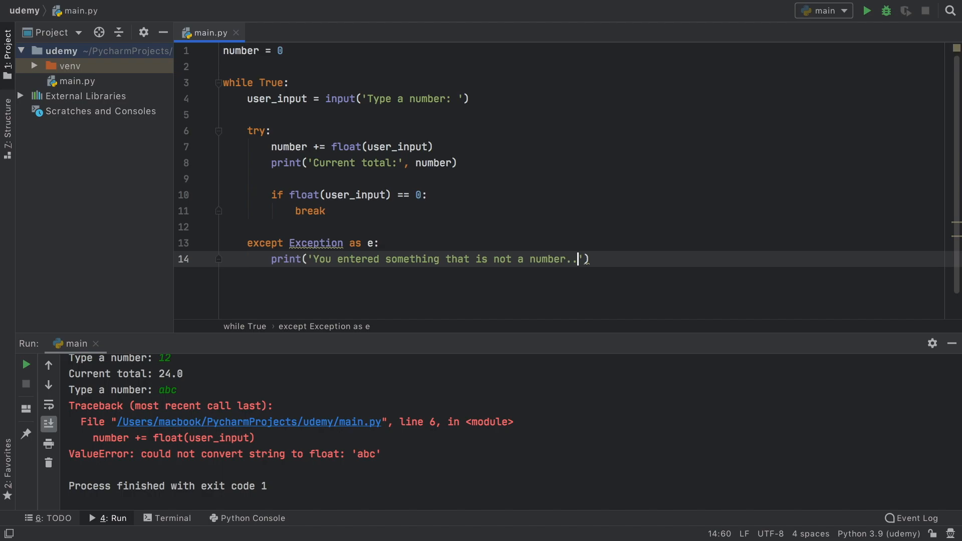
type(", e")
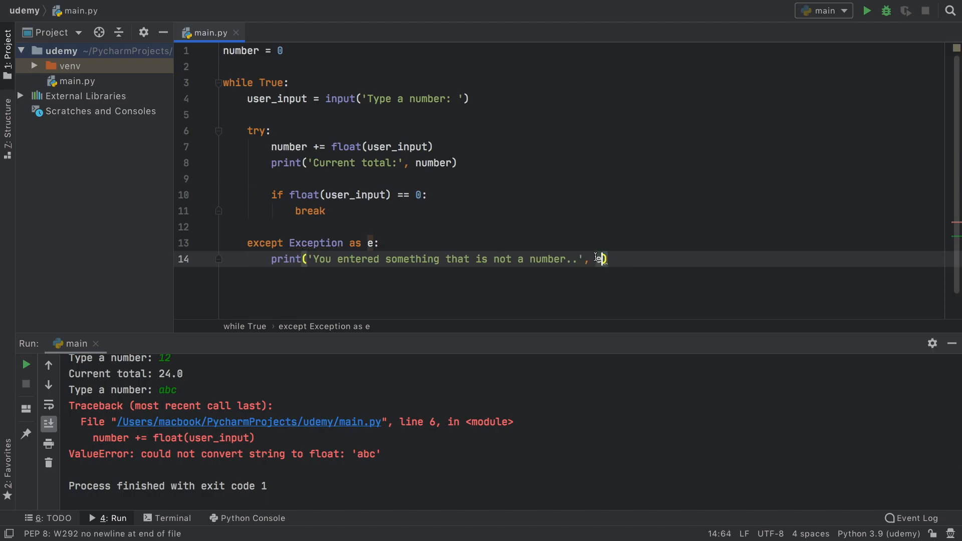
left_click(868, 10)
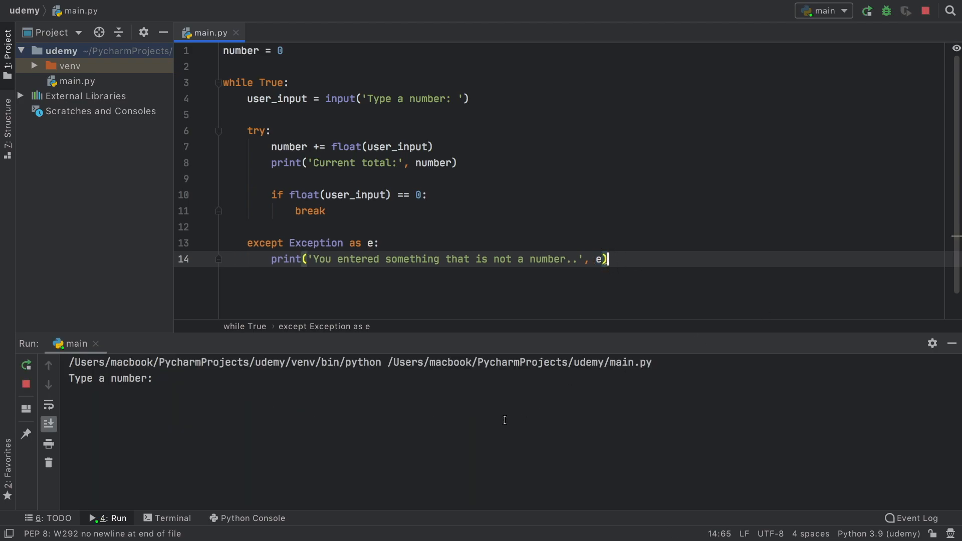
Enter 12, 24.5 and 'mario' in the console, reaching total 36.5 and the not-a-number message
type("12")
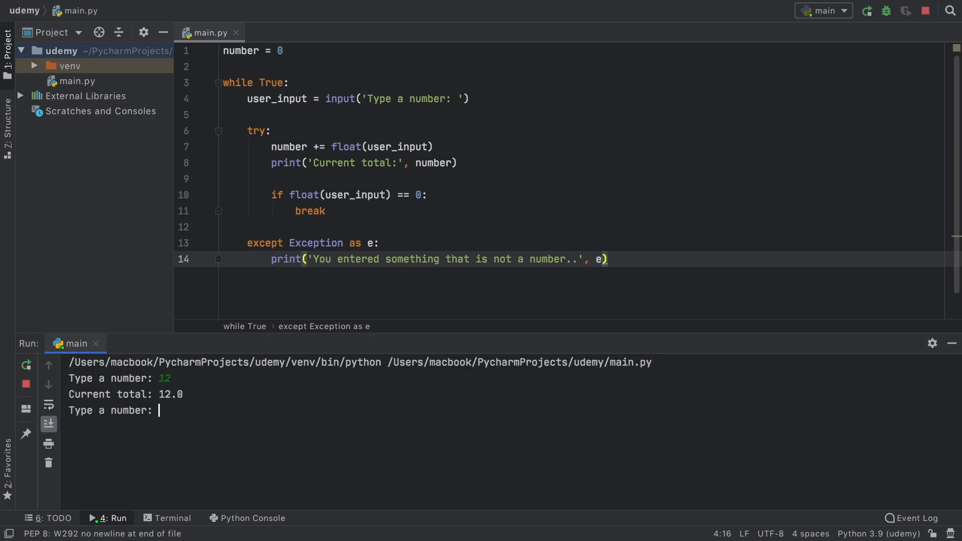
type("24.5")
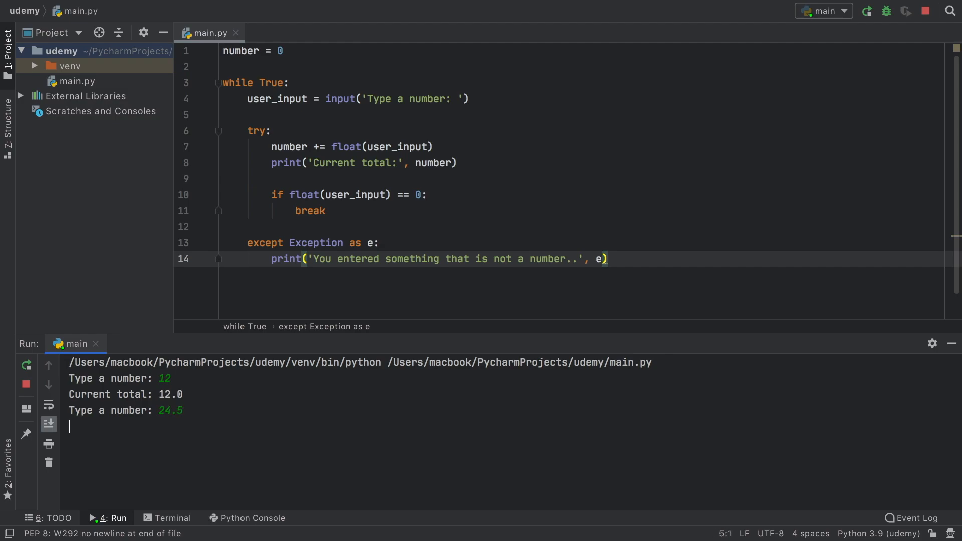
key("Enter")
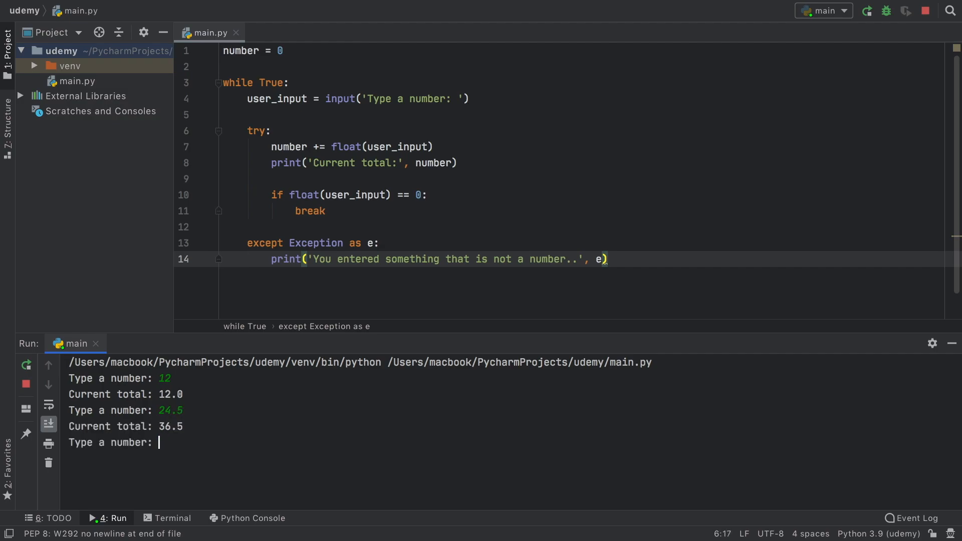
type("mario")
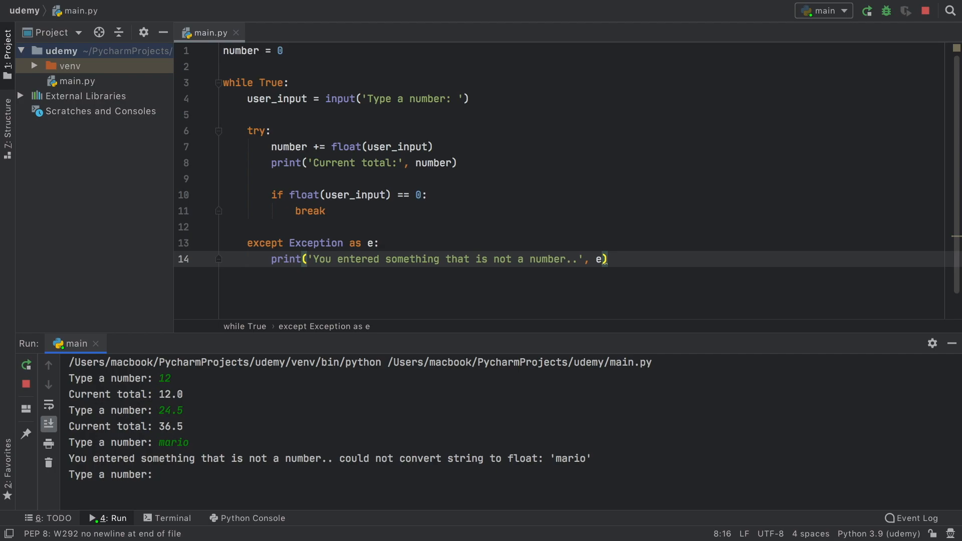
left_click_drag(340, 458, 532, 458)
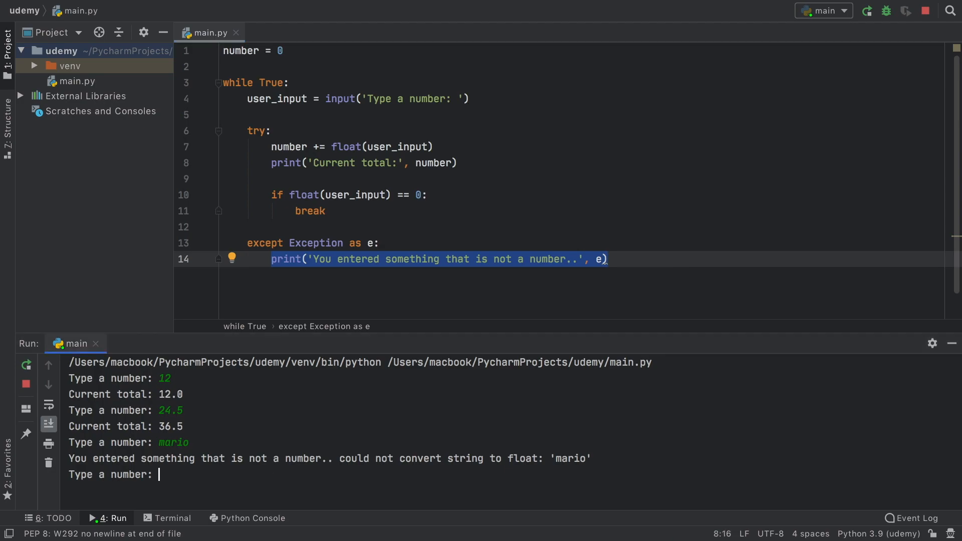
Enter 12 after the error so the total reaches 48.5, highlighting totals 48.5, 36.5 and the except print line
type("12")
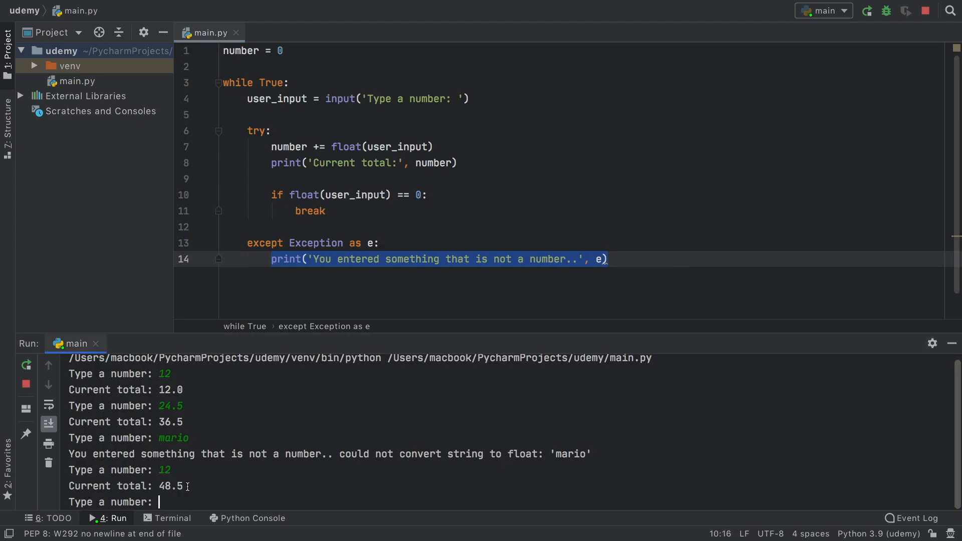
double_click(171, 486)
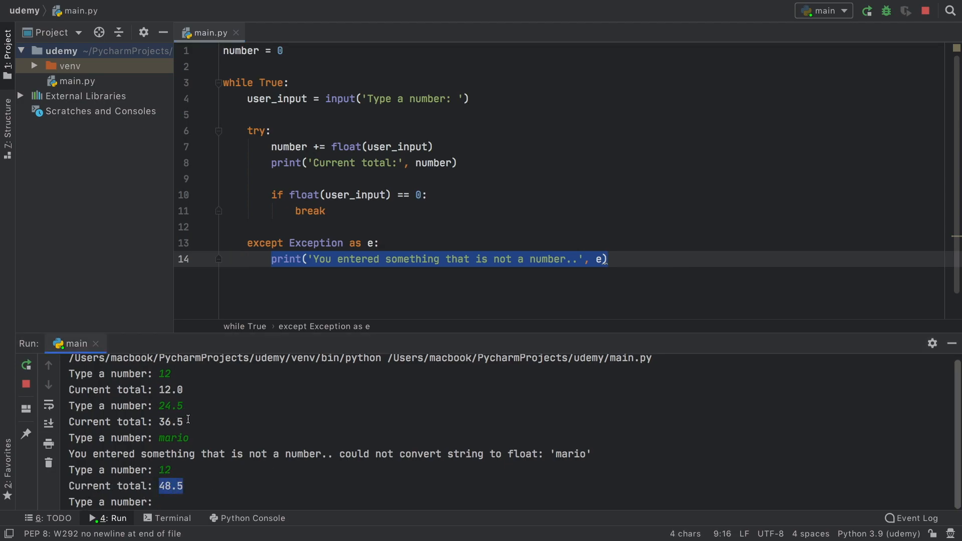
double_click(170, 422)
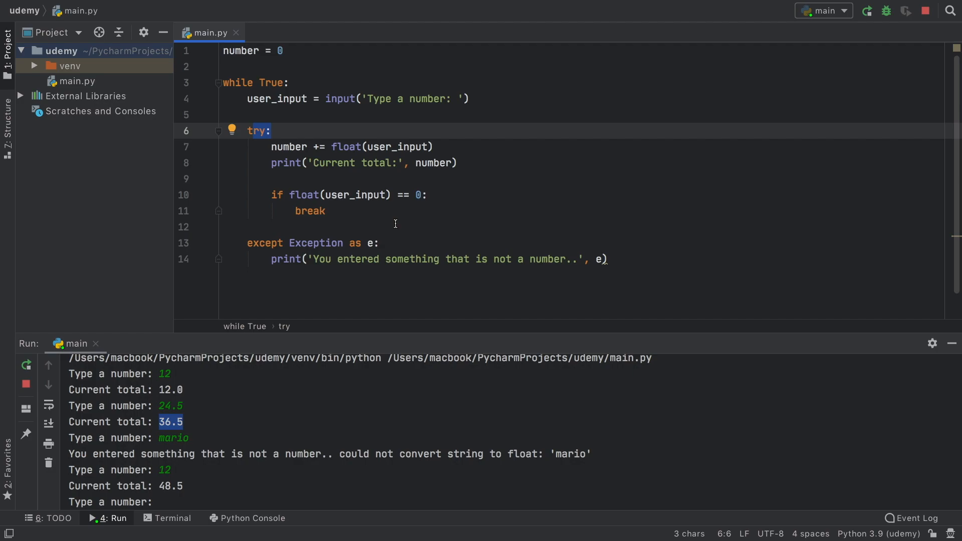
left_click_drag(272, 146, 327, 210)
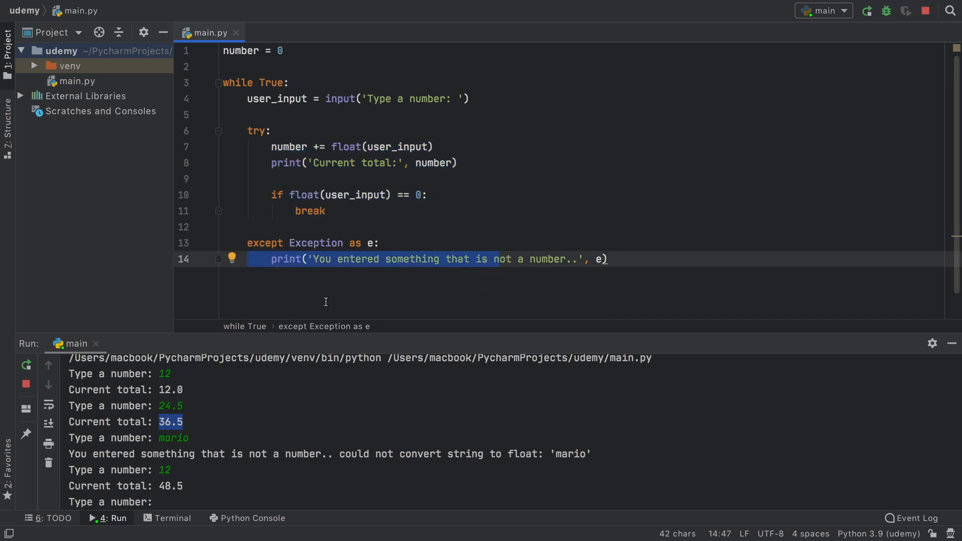
mouse_move(334, 281)
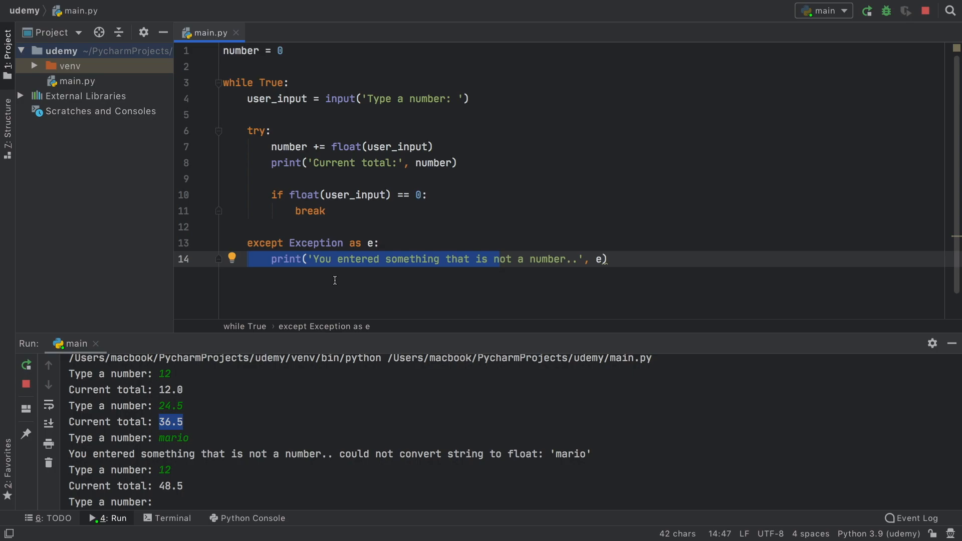
left_click(369, 178)
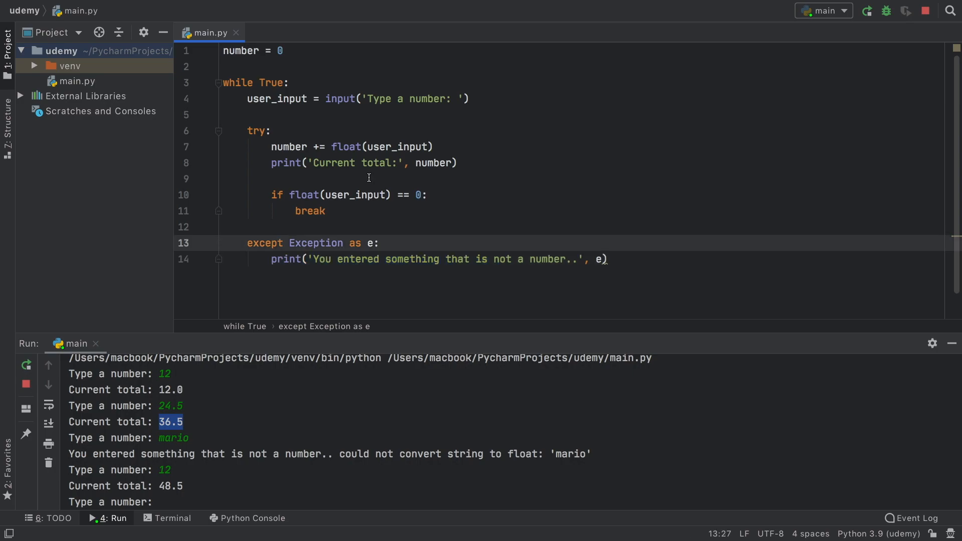
mouse_move(366, 173)
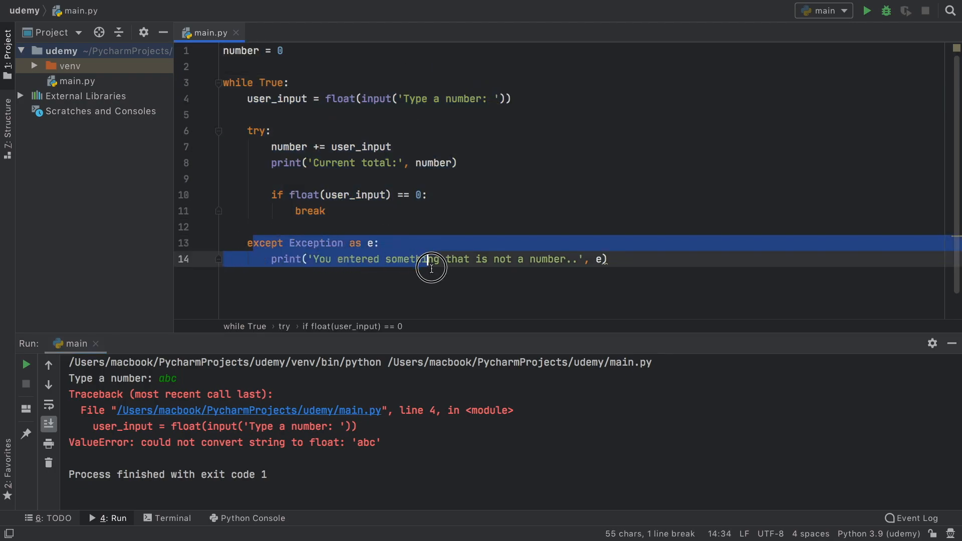
Demonstrate the crash with float() outside try on 'abc', restore the code and restart with 10
left_click(449, 259)
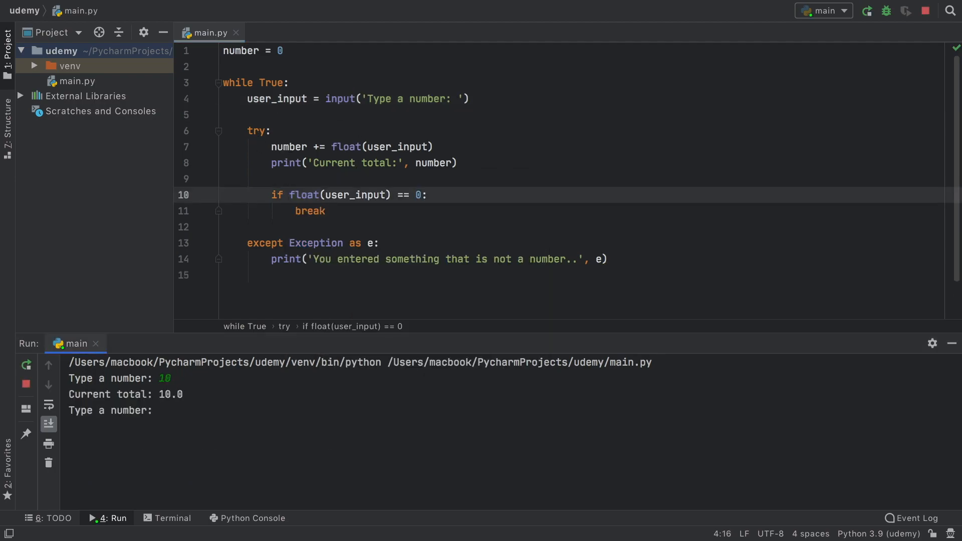
Enter 20, 12, abv, 123, 'adjbnælasd' and 0, handling bad input and ending at total 165.0
type("20")
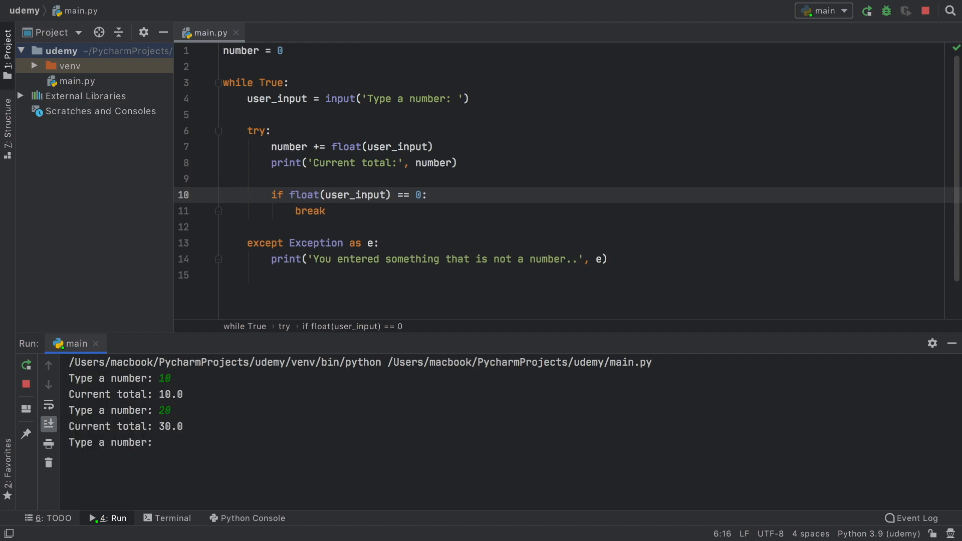
type("12")
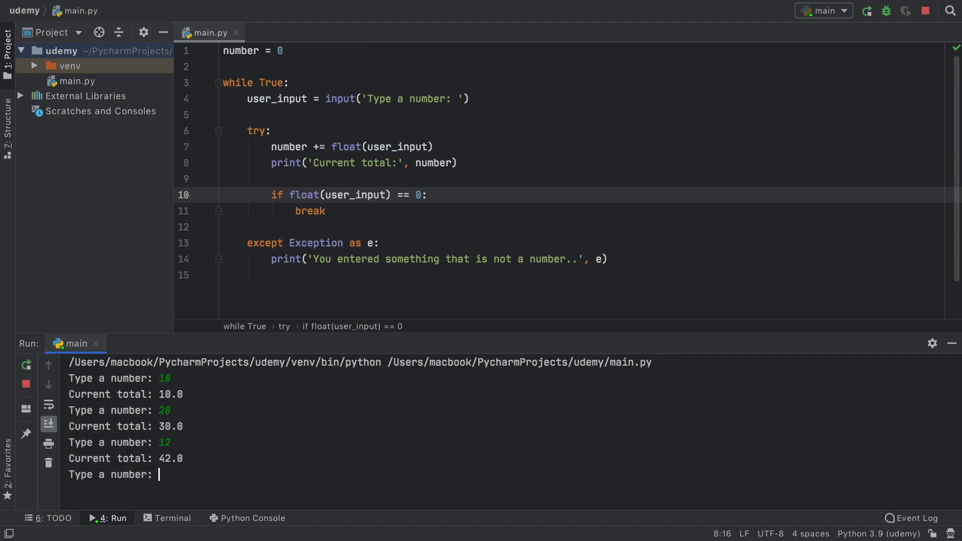
type("abv")
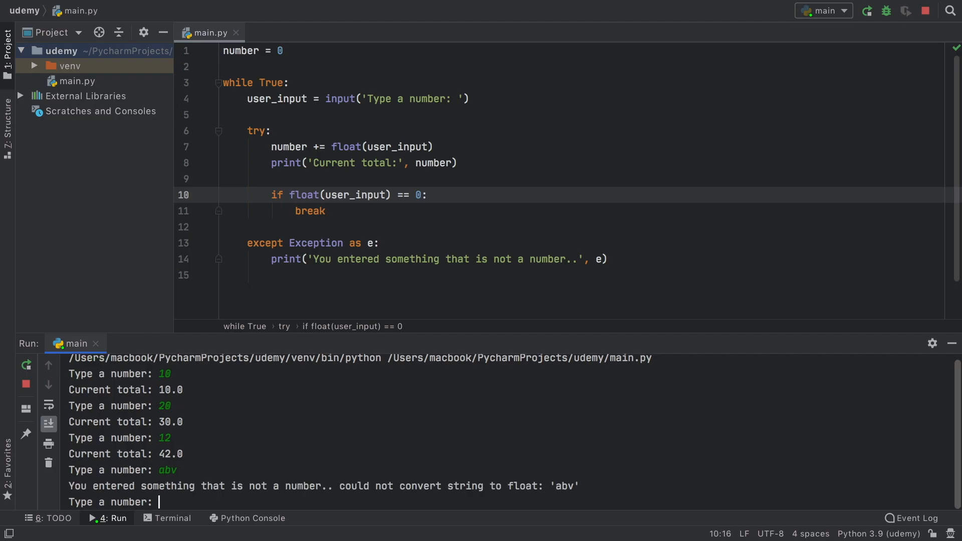
type("123")
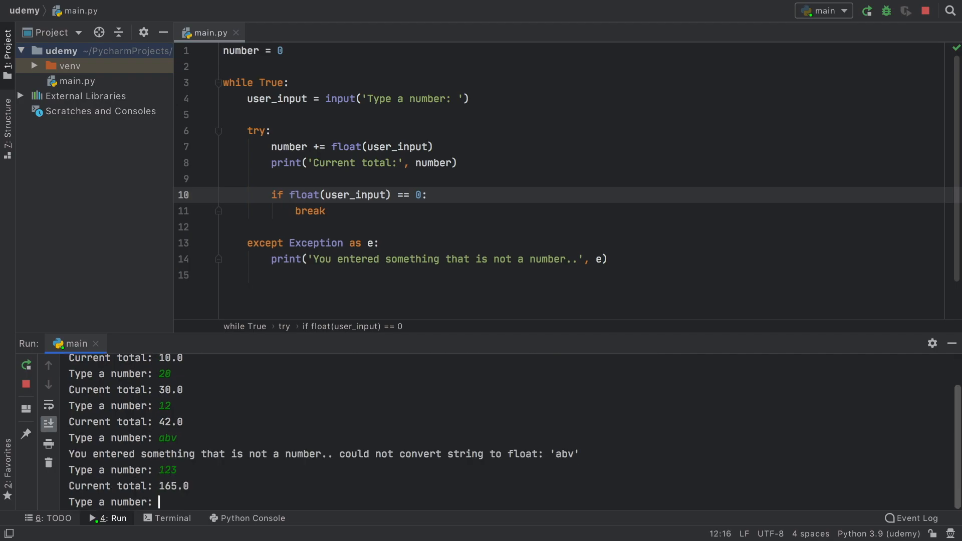
type("adjbnælasd")
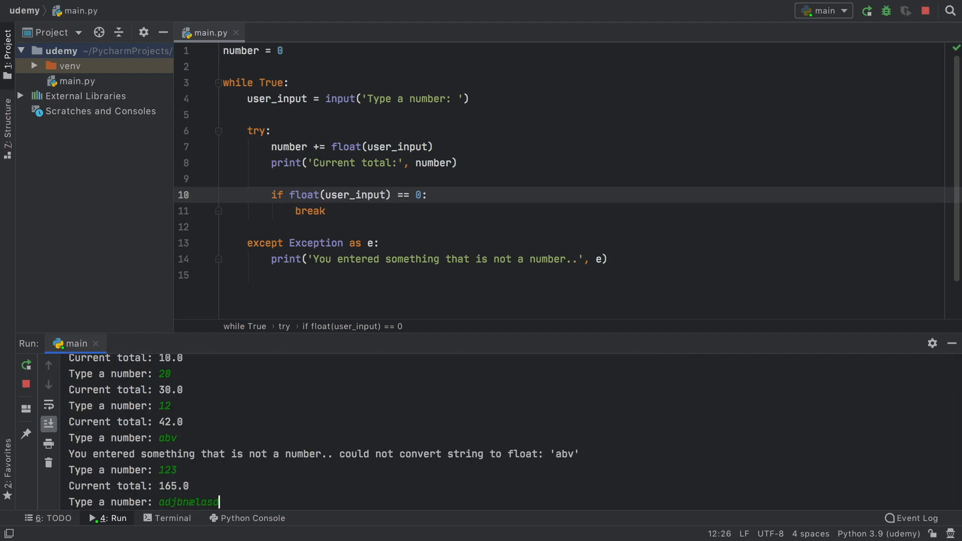
key("Enter")
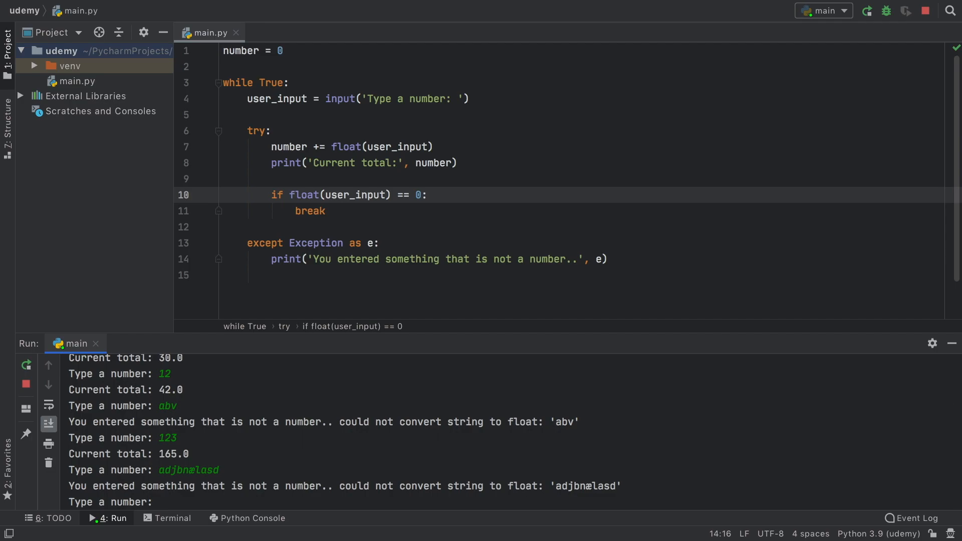
type("0")
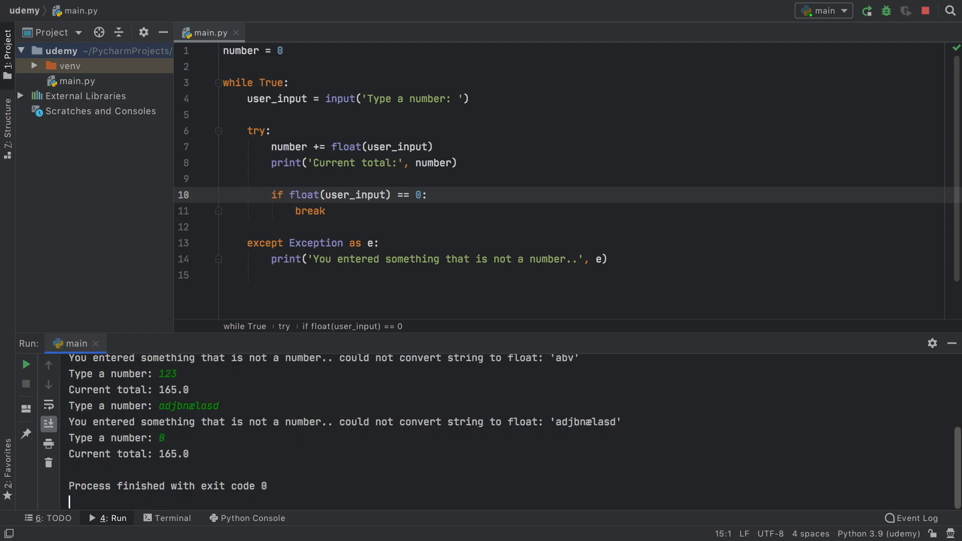